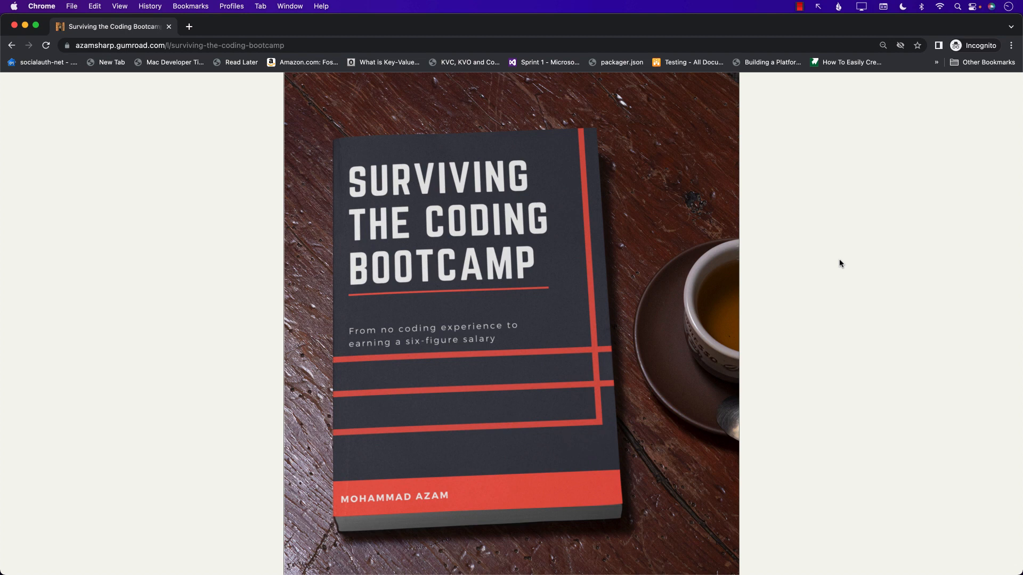
scroll(down, 3)
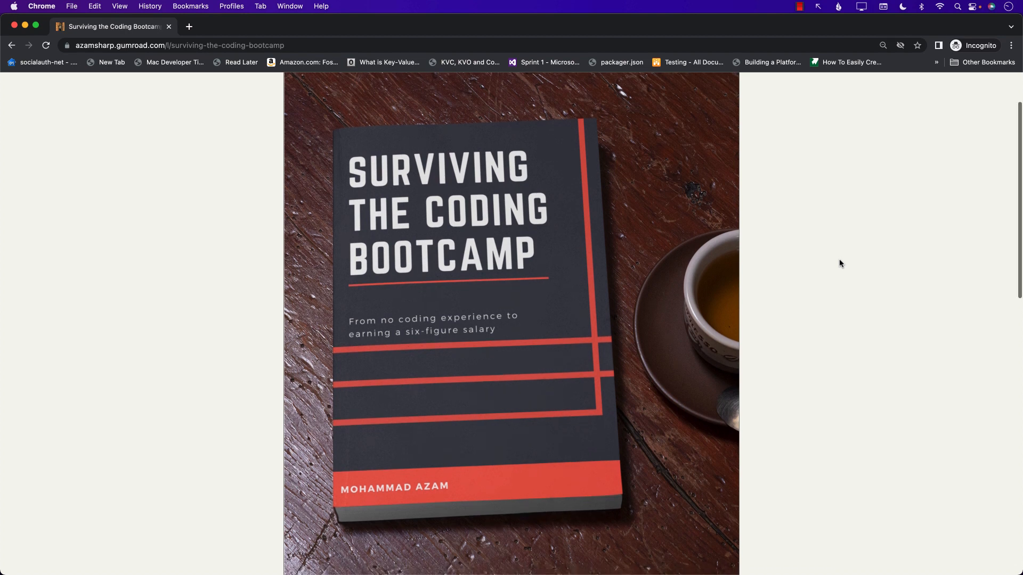
scroll(down, 3)
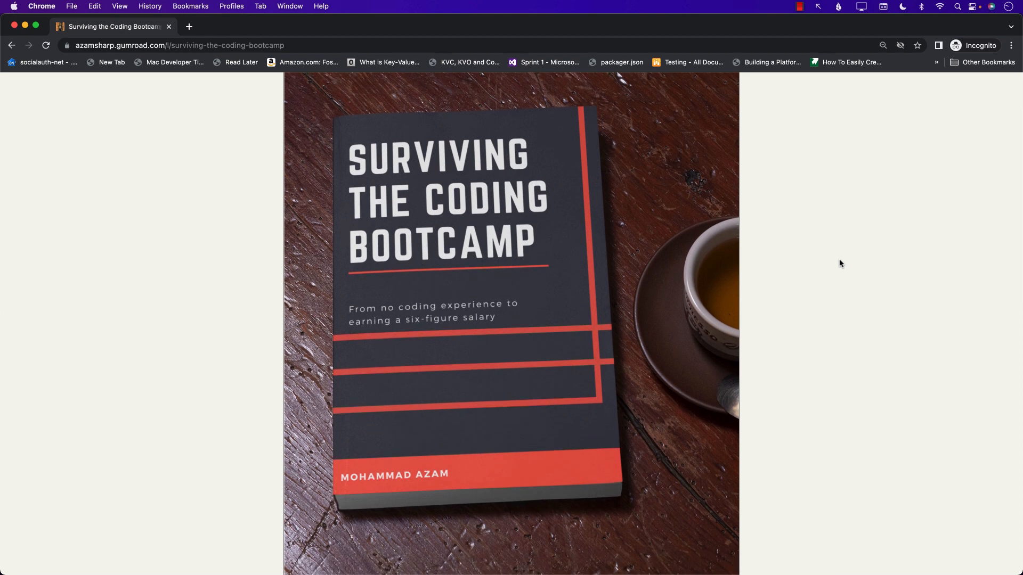
scroll(down, 3)
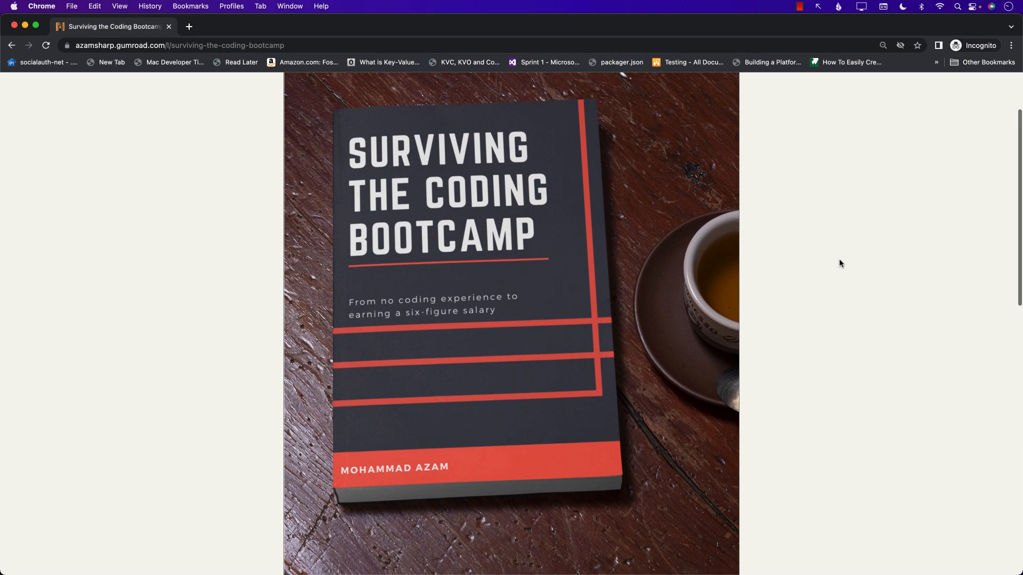
scroll(down, 3)
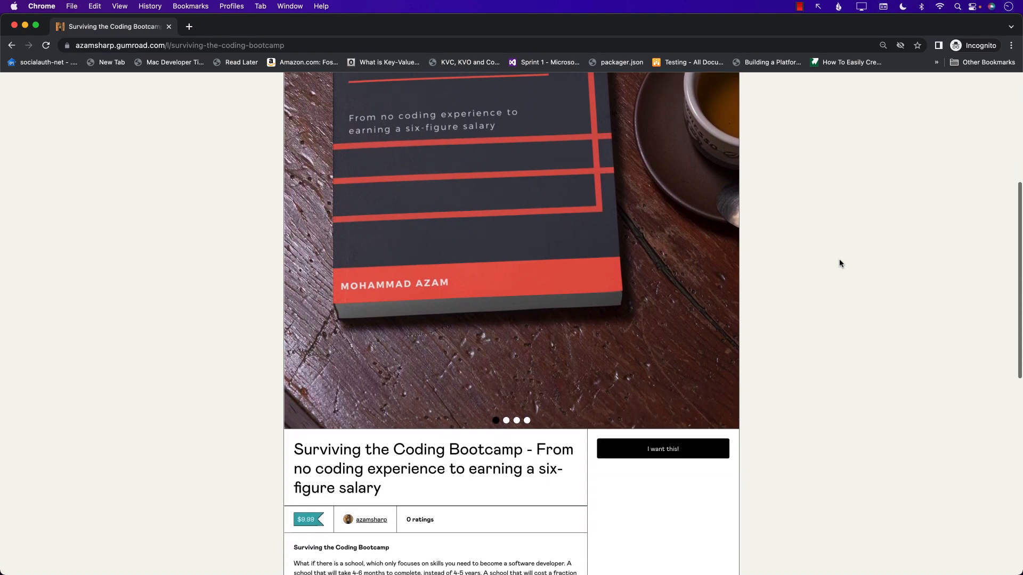
scroll(down, 3)
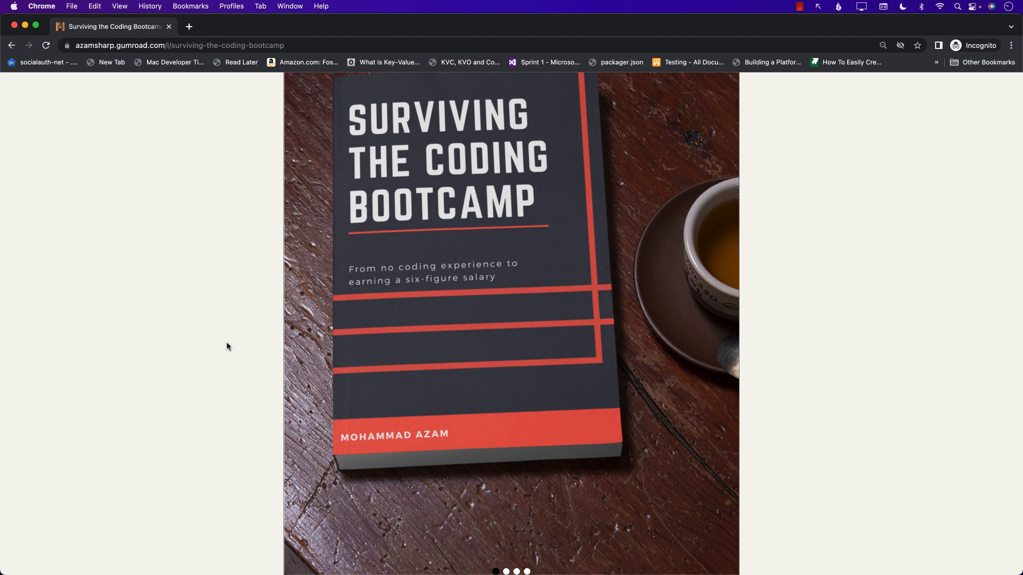
scroll(down, 3)
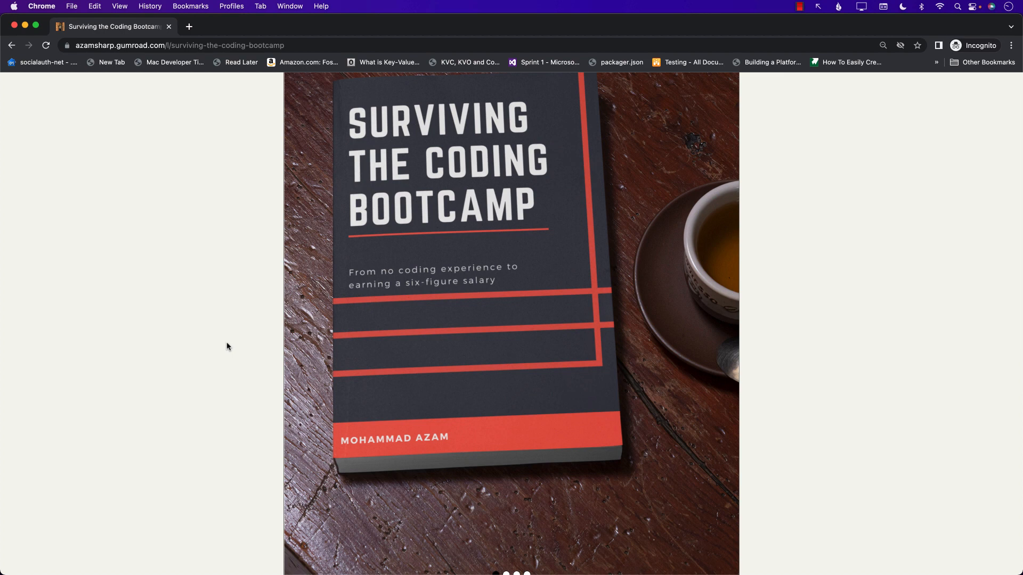
scroll(down, 3)
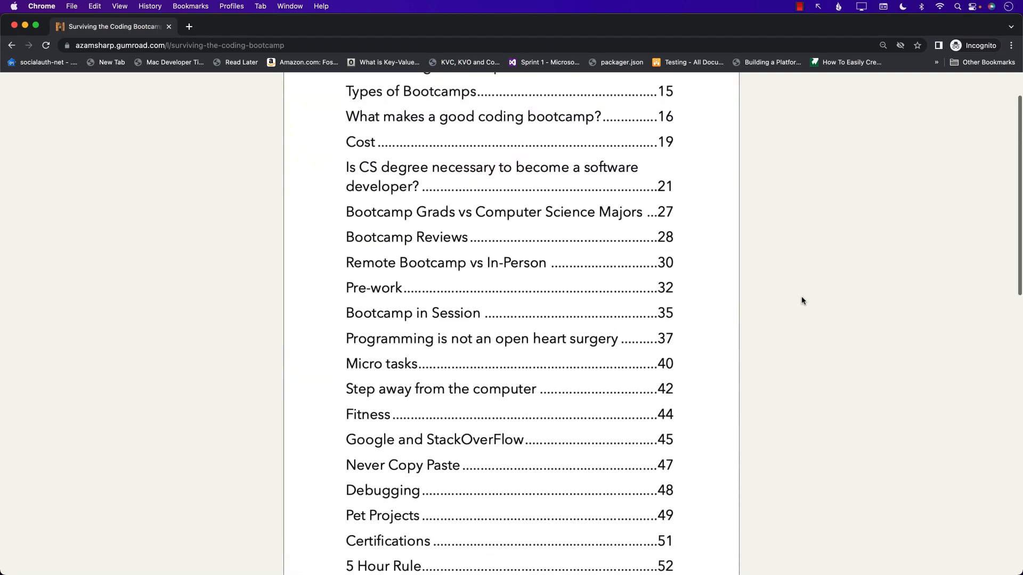
scroll(up, 3)
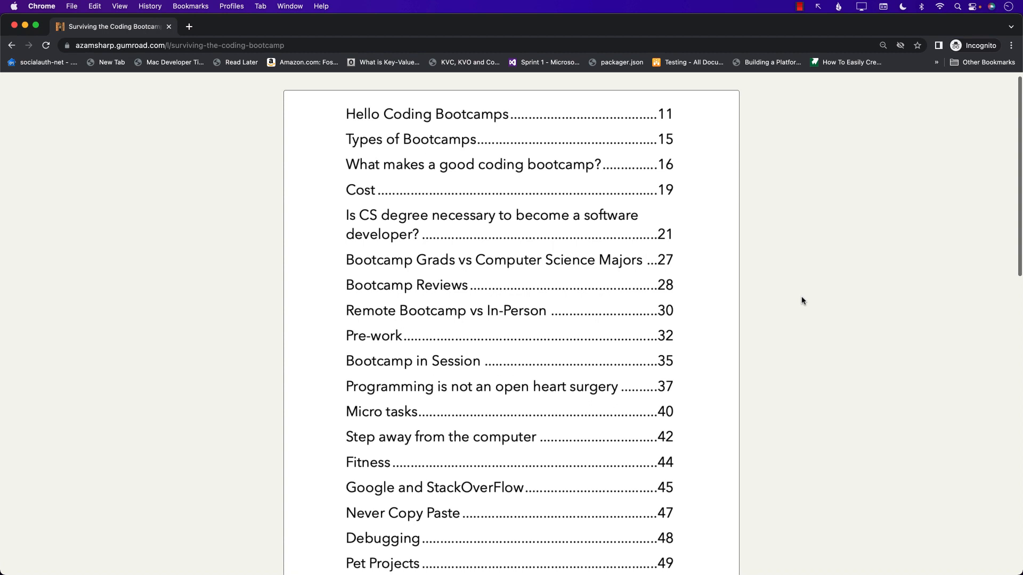
scroll(down, 3)
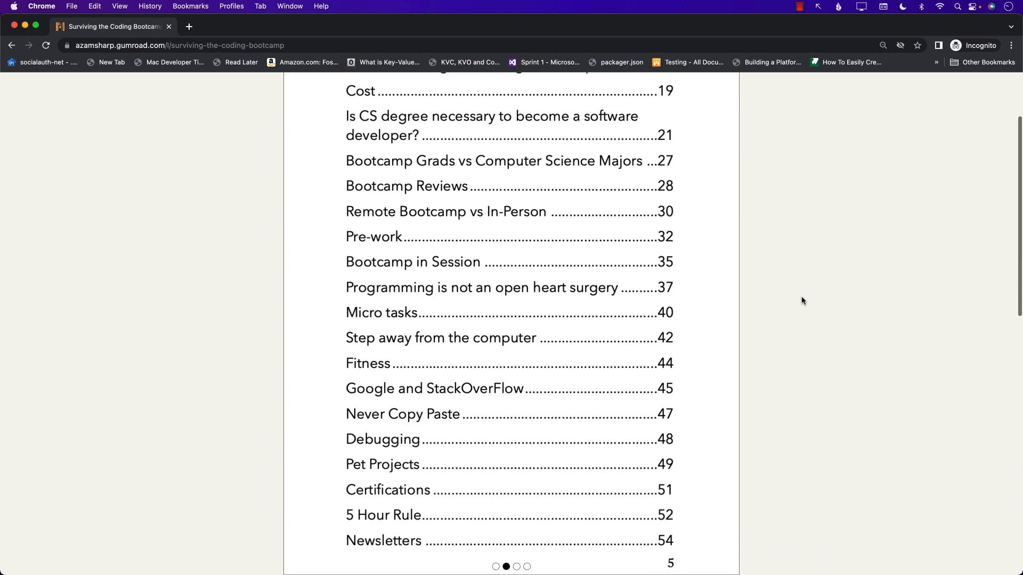
scroll(down, 3)
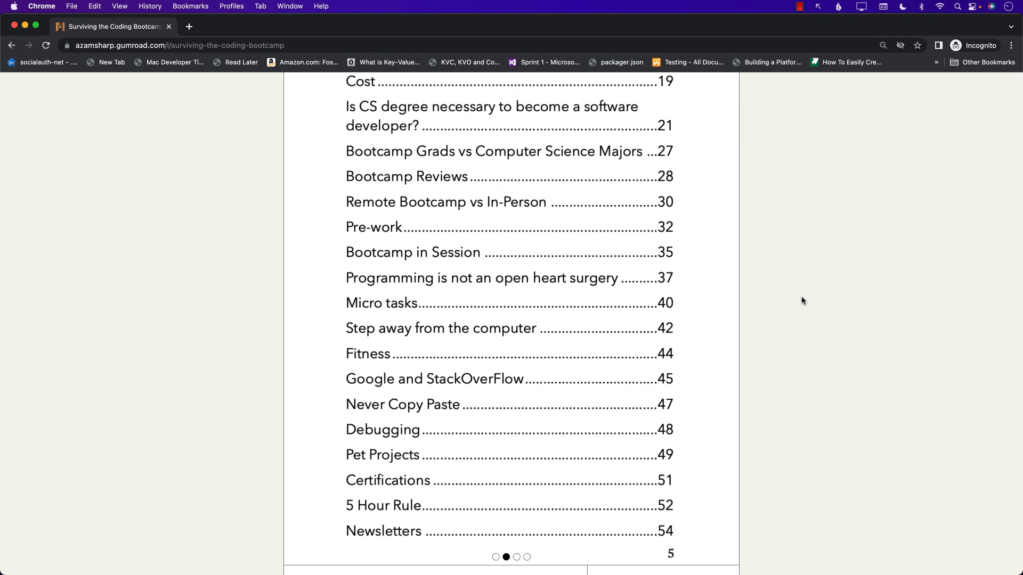
mouse_move(781, 294)
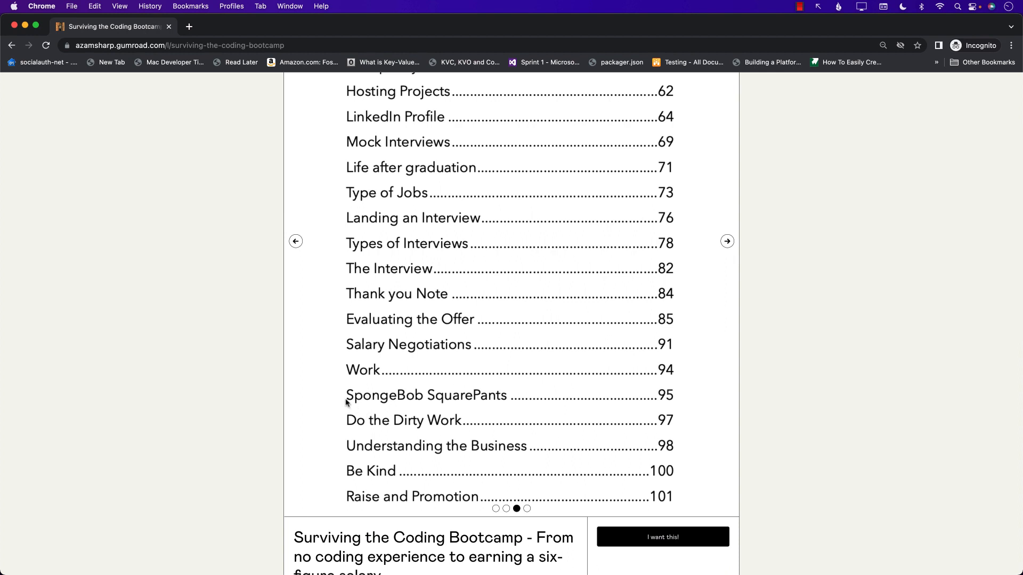
mouse_move(374, 371)
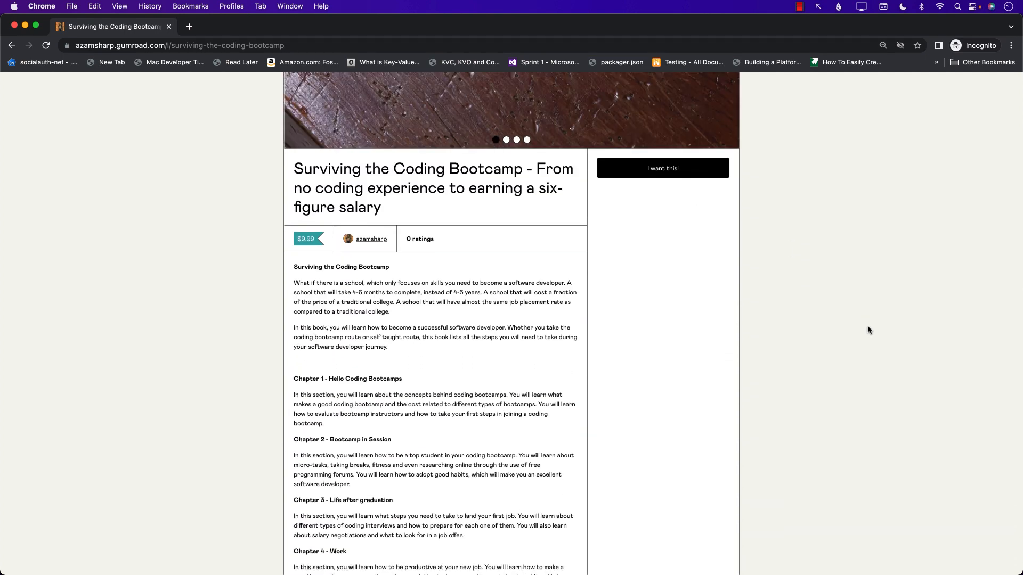
scroll(down, 3)
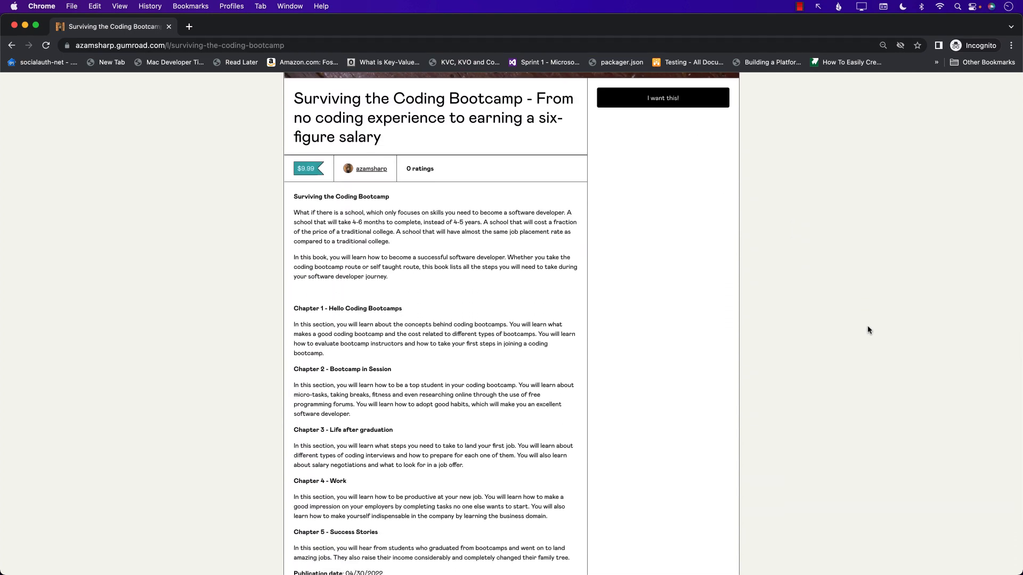
scroll(down, 3)
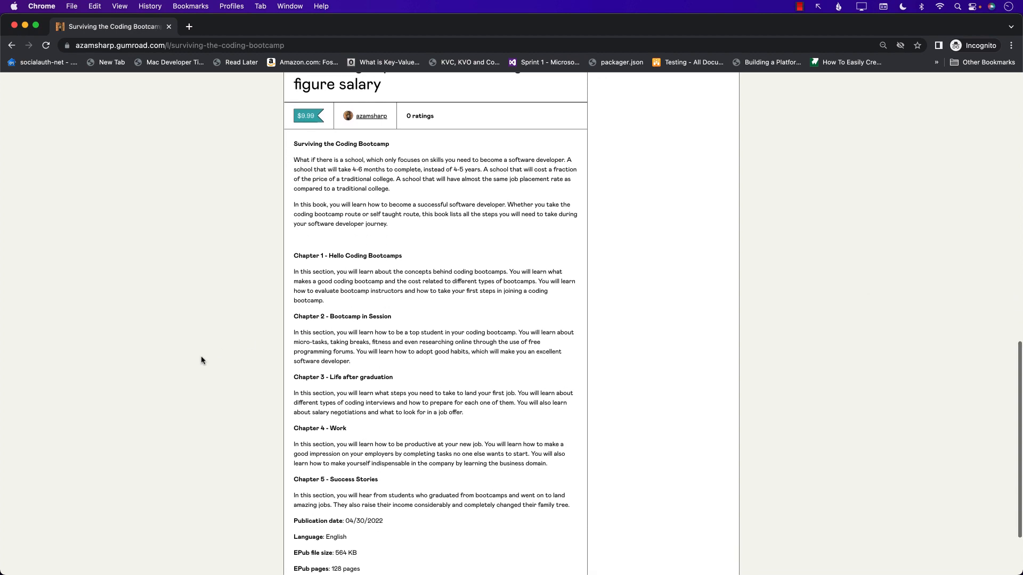
scroll(down, 3)
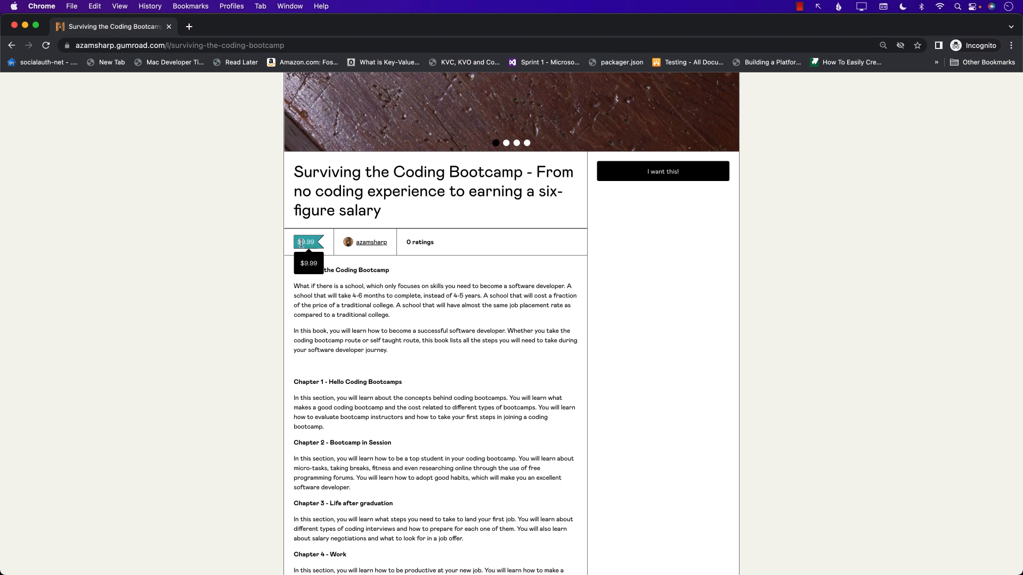
mouse_move(265, 297)
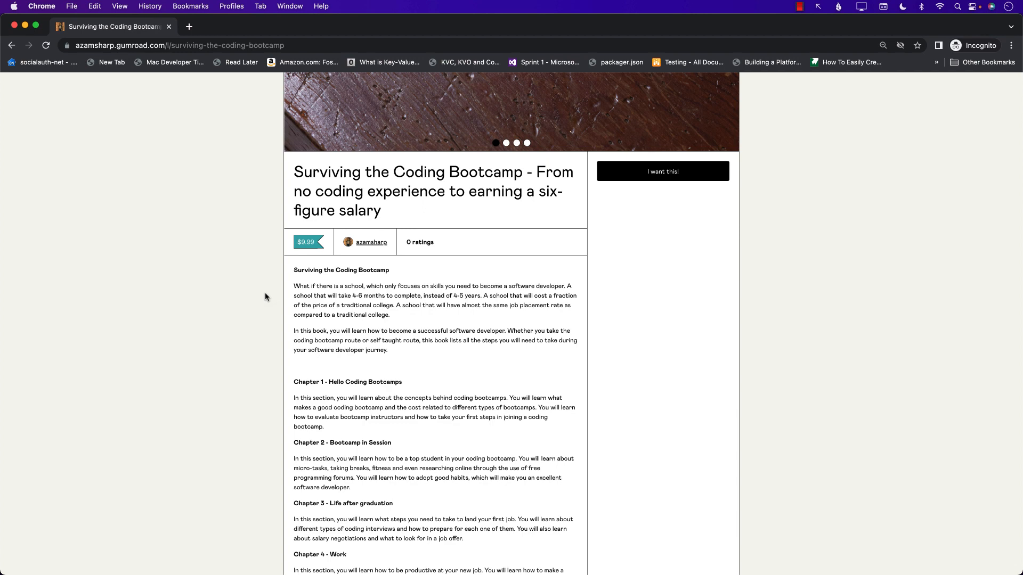
scroll(down, 3)
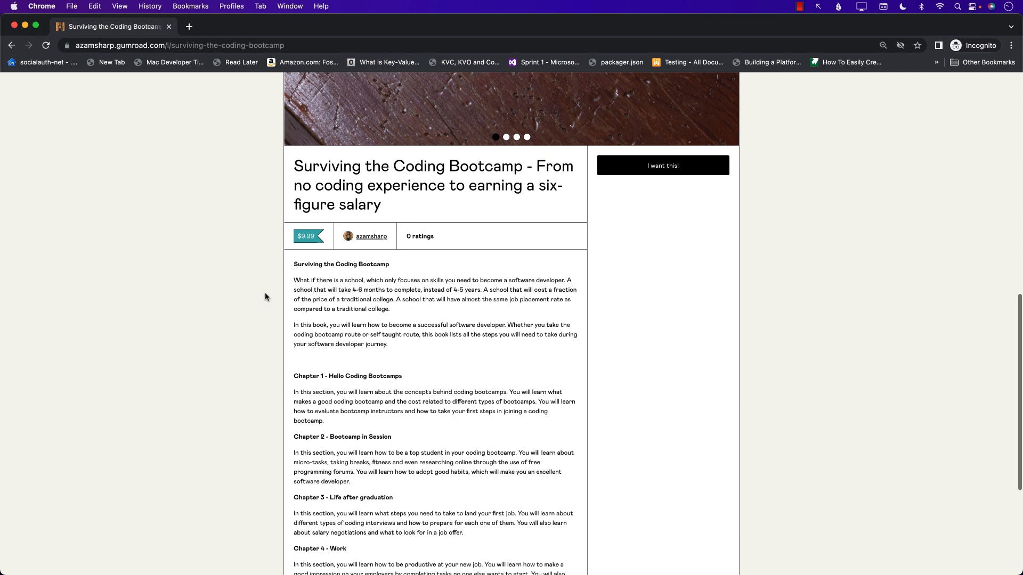
scroll(down, 3)
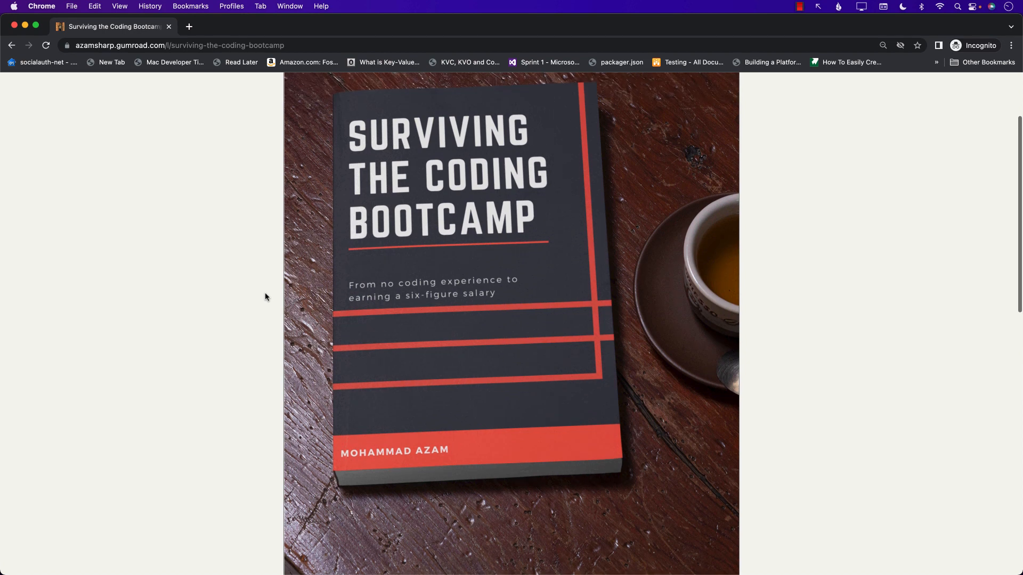
scroll(down, 3)
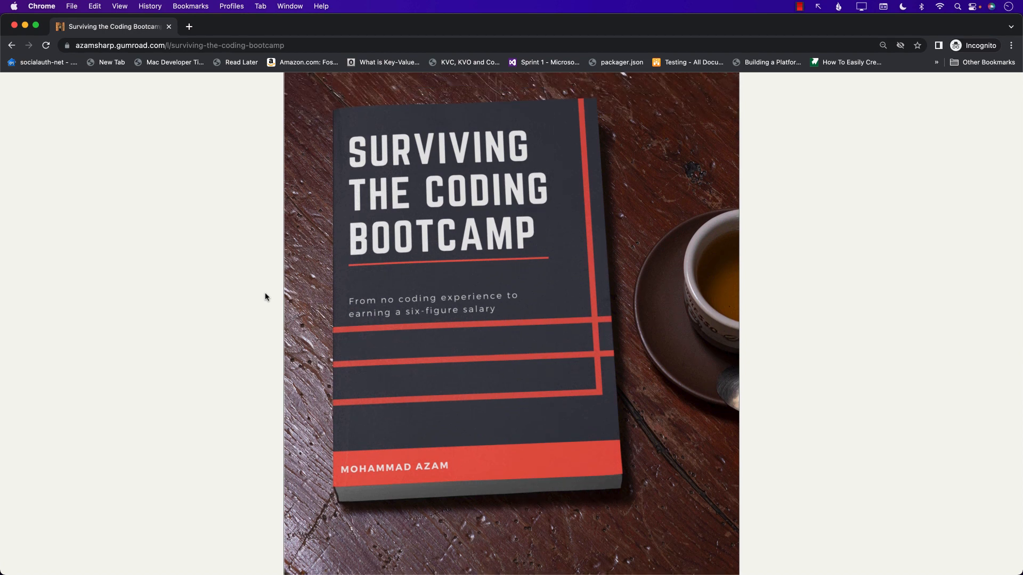